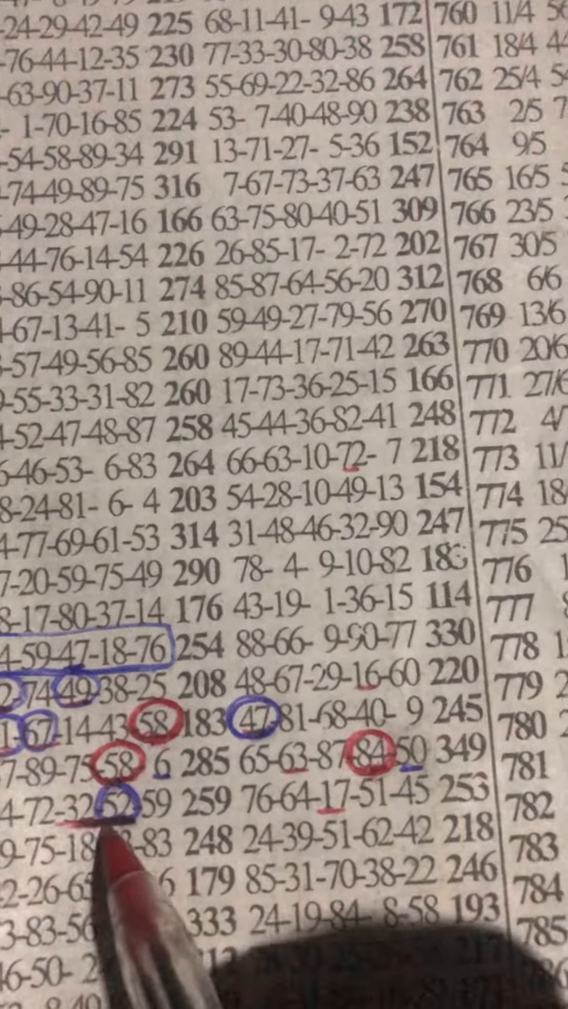
pyautogui.scroll(-3)
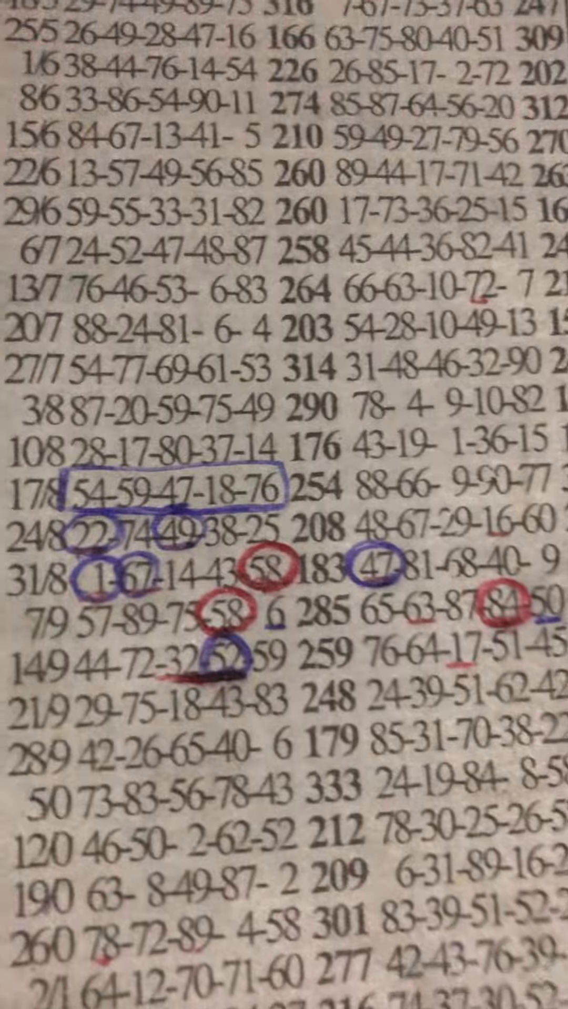